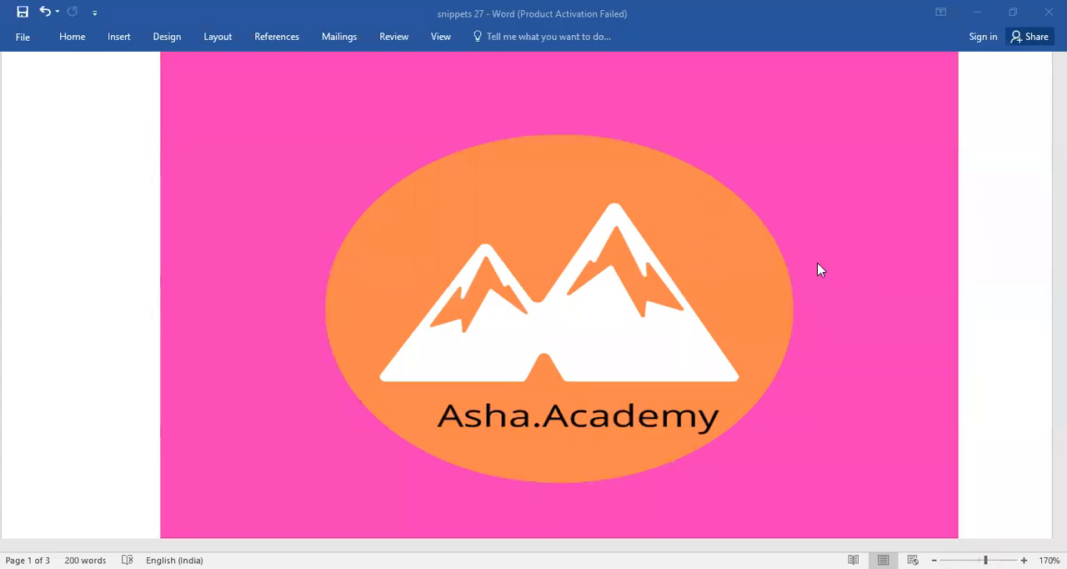
scroll(down, 3)
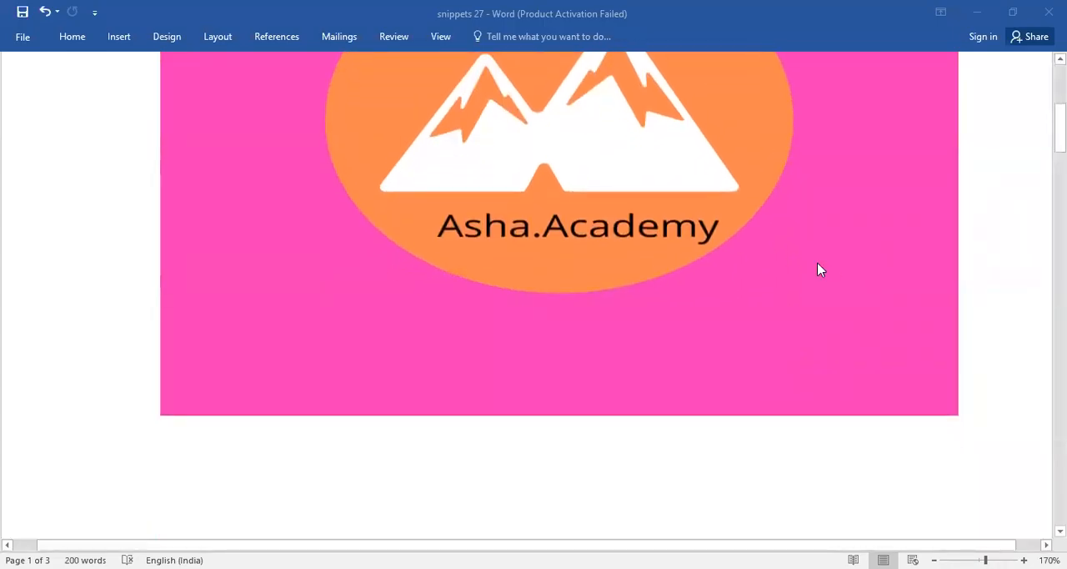
scroll(down, 3)
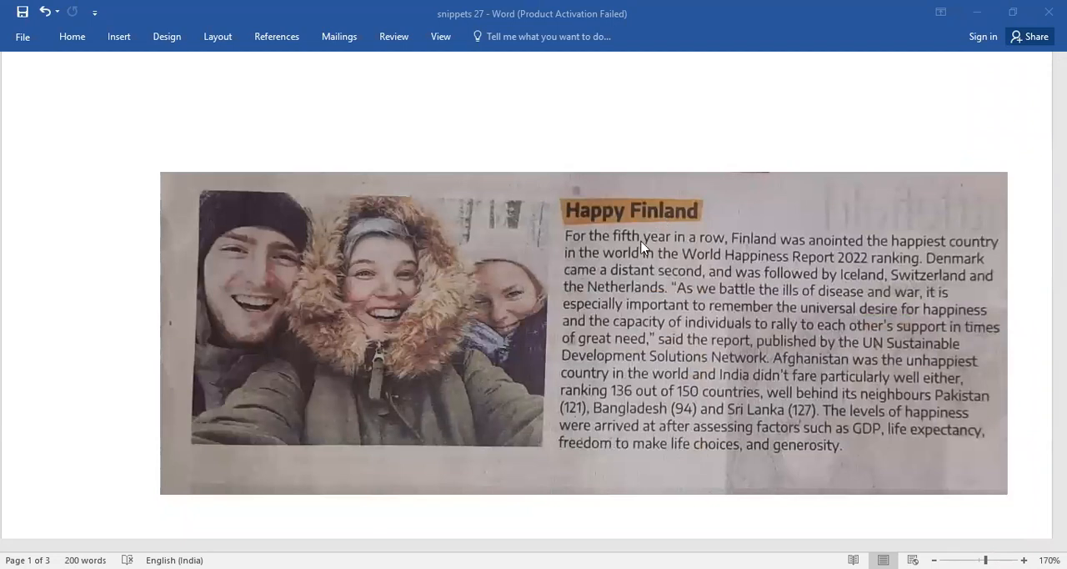
mouse_move(715, 251)
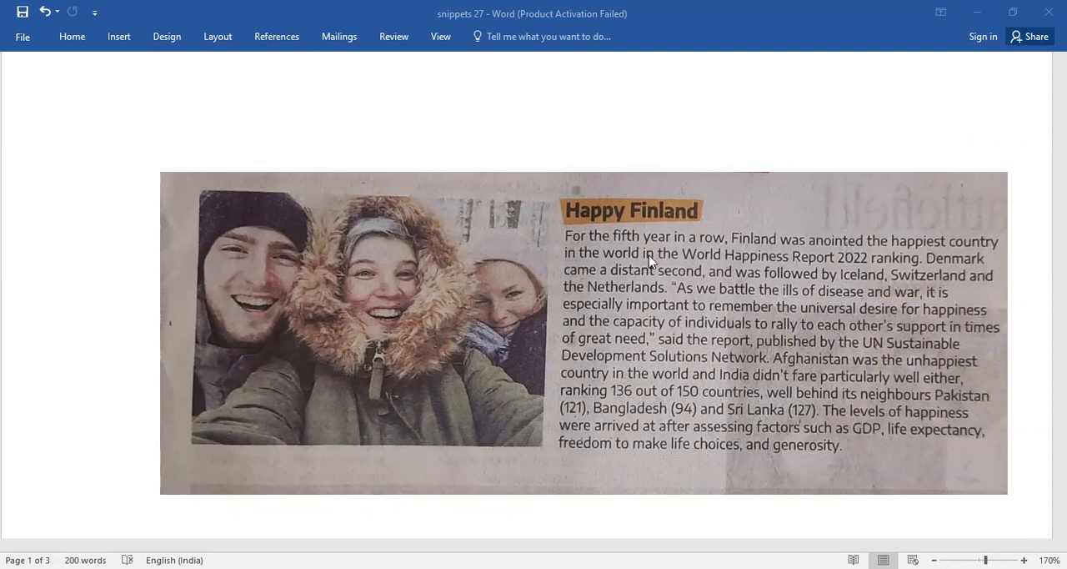
mouse_move(713, 275)
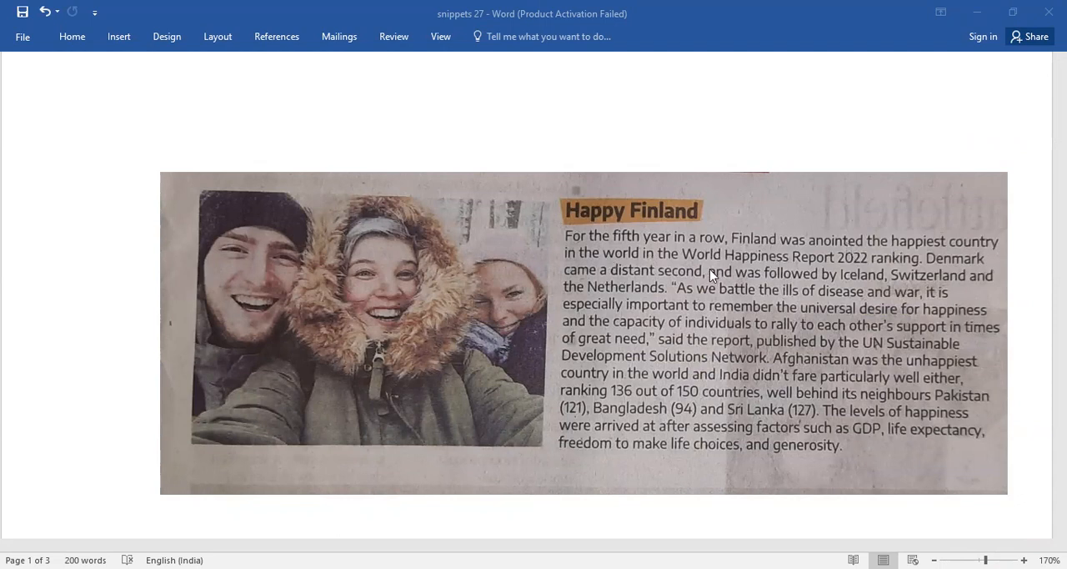
mouse_move(797, 268)
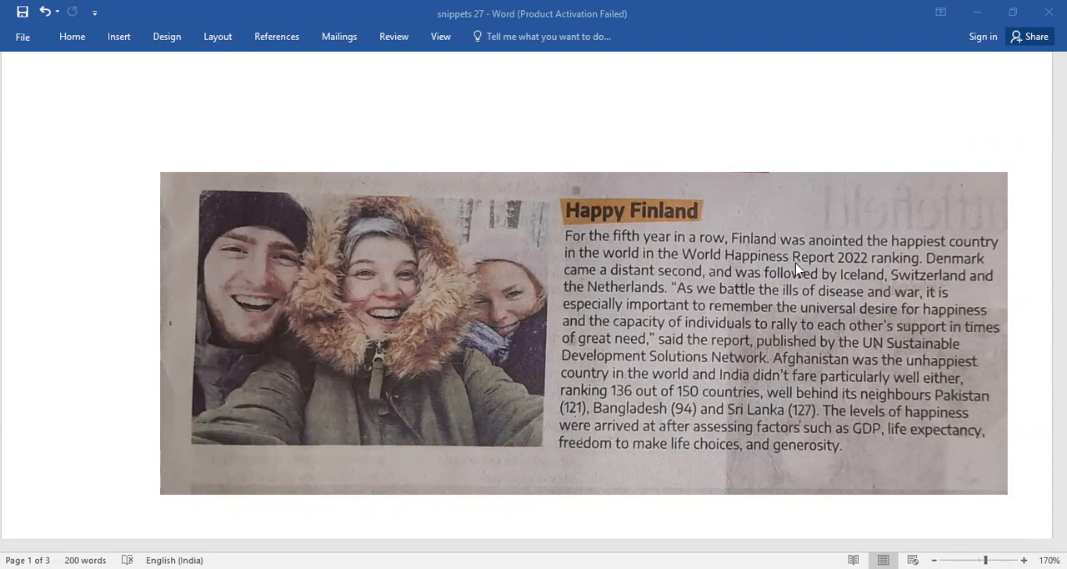
mouse_move(879, 271)
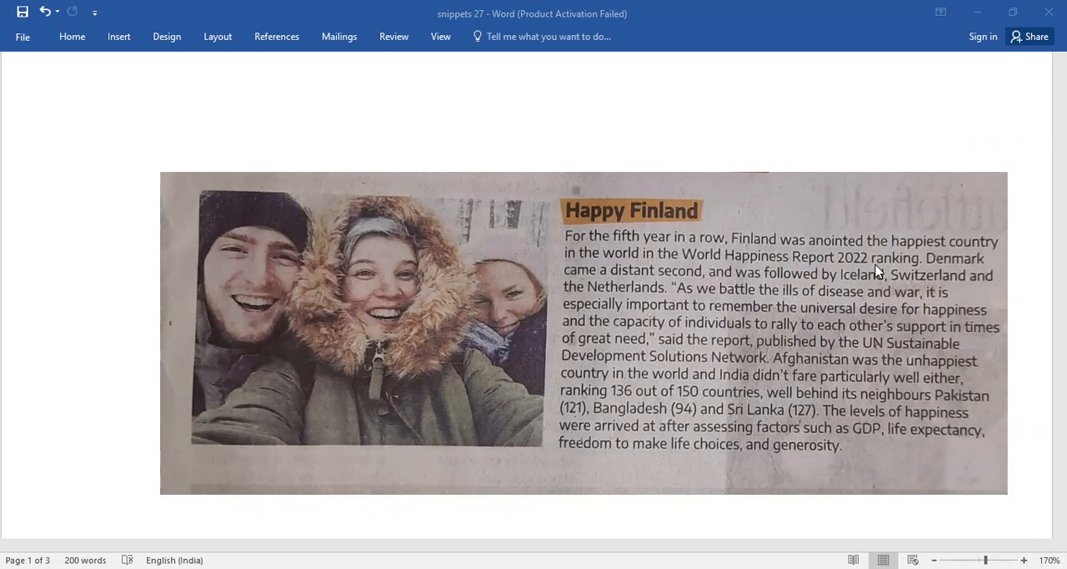
mouse_move(865, 302)
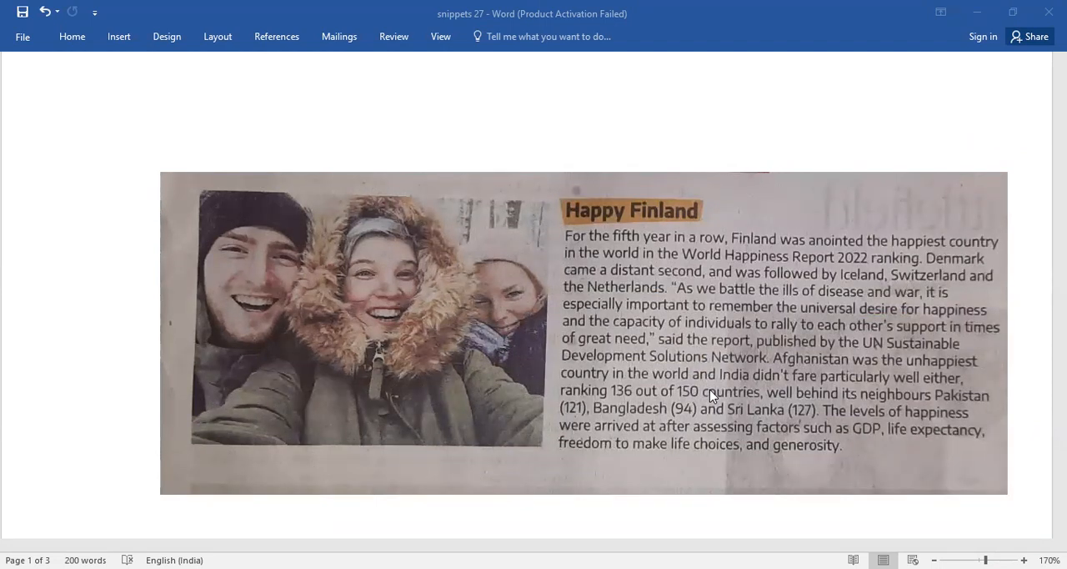
mouse_move(745, 378)
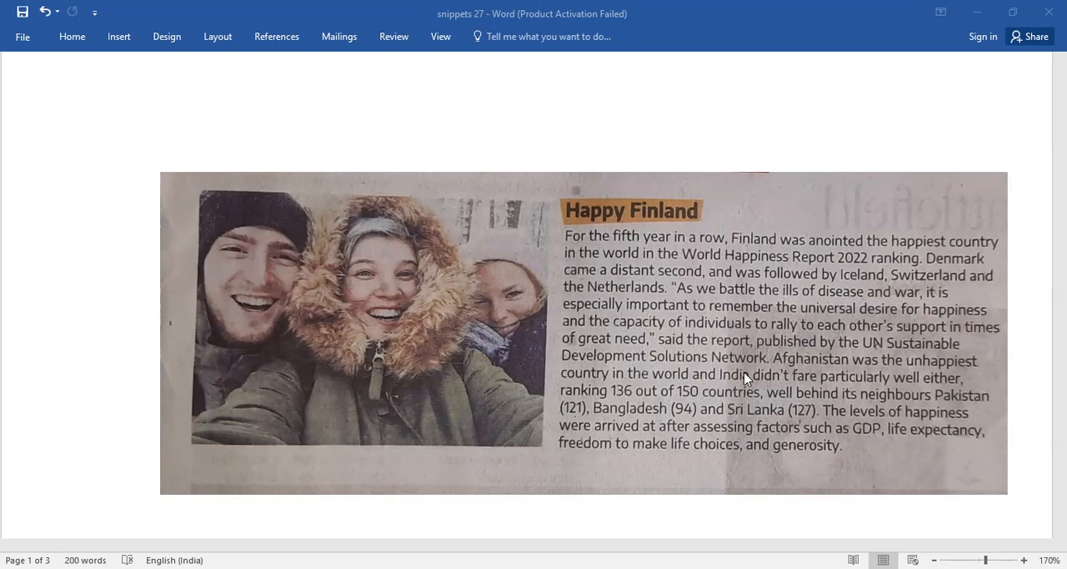
scroll(down, 3)
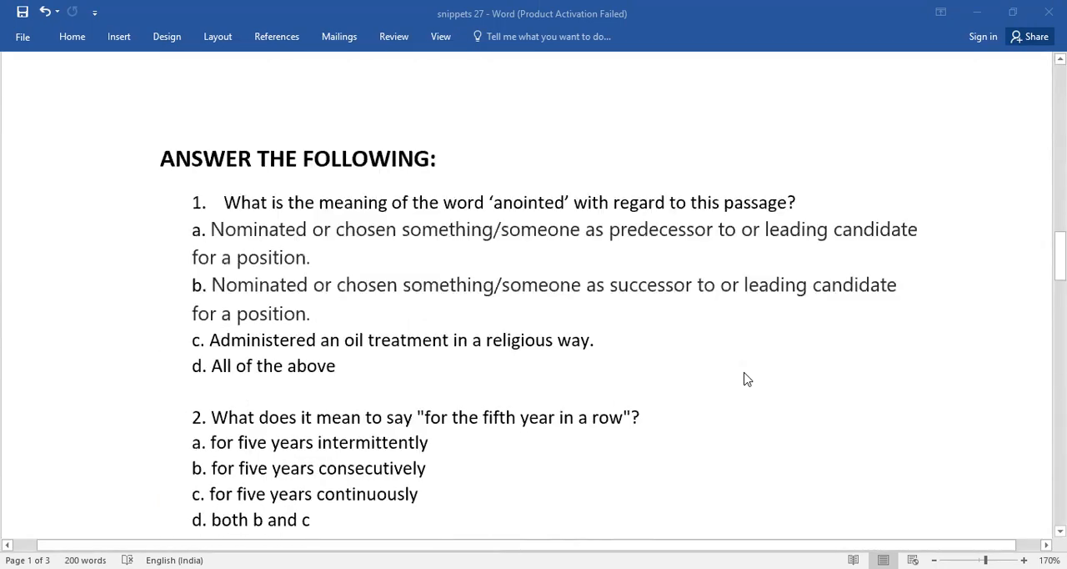
mouse_move(448, 222)
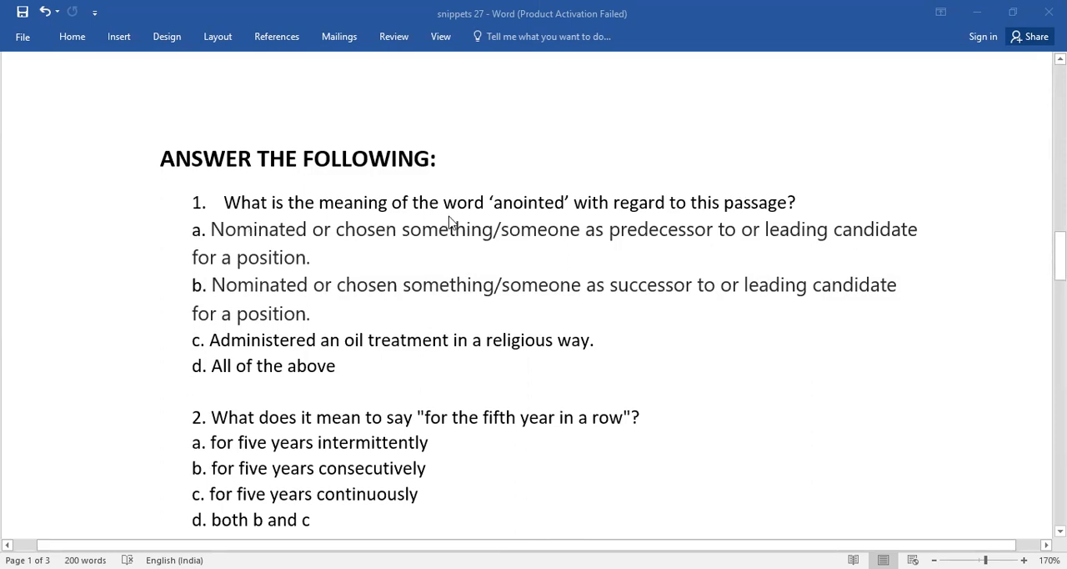
mouse_move(657, 218)
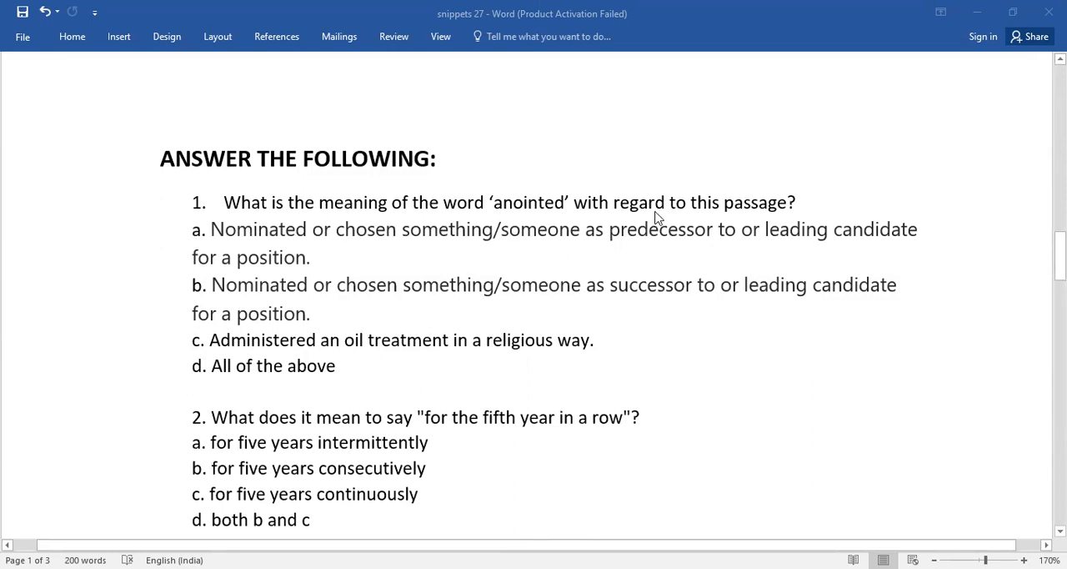
mouse_move(326, 233)
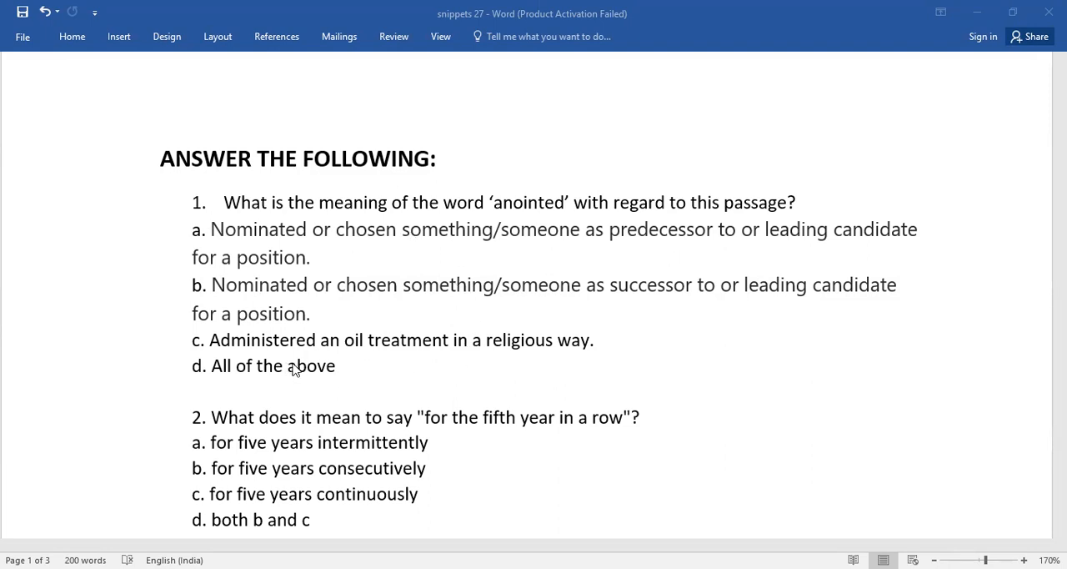
scroll(down, 3)
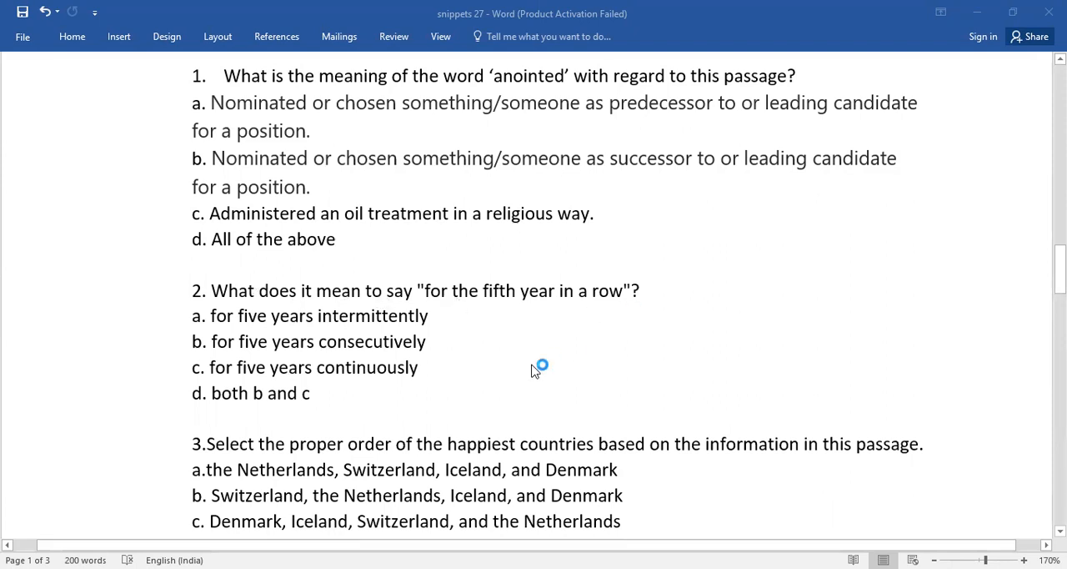
mouse_move(334, 362)
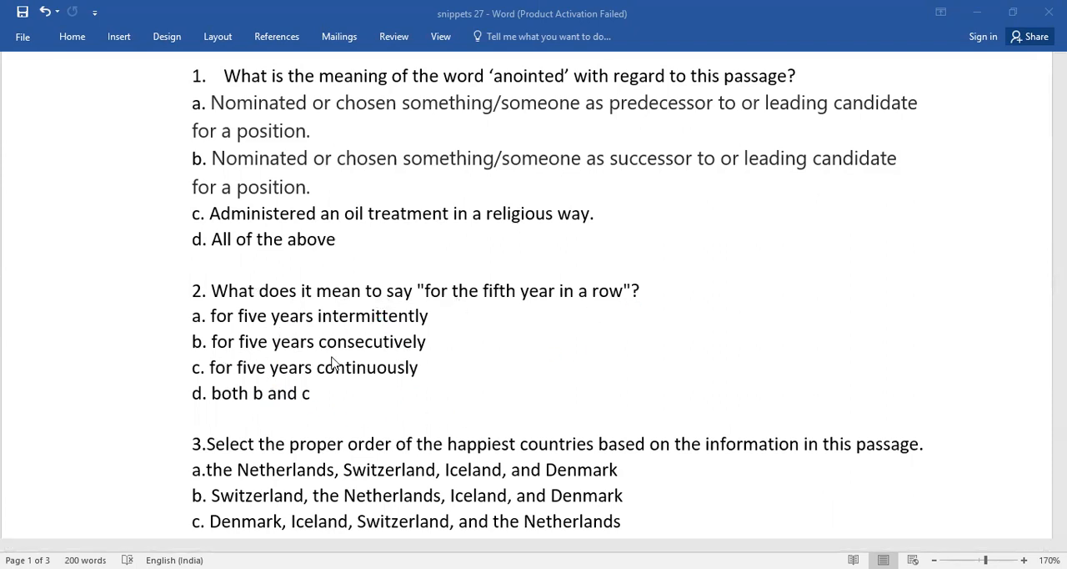
scroll(down, 3)
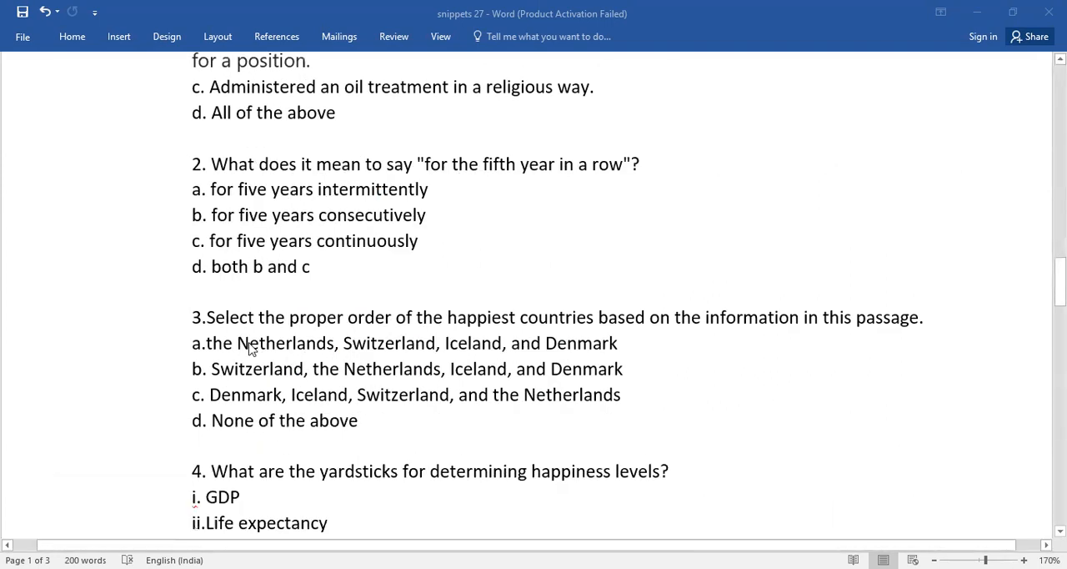
mouse_move(475, 340)
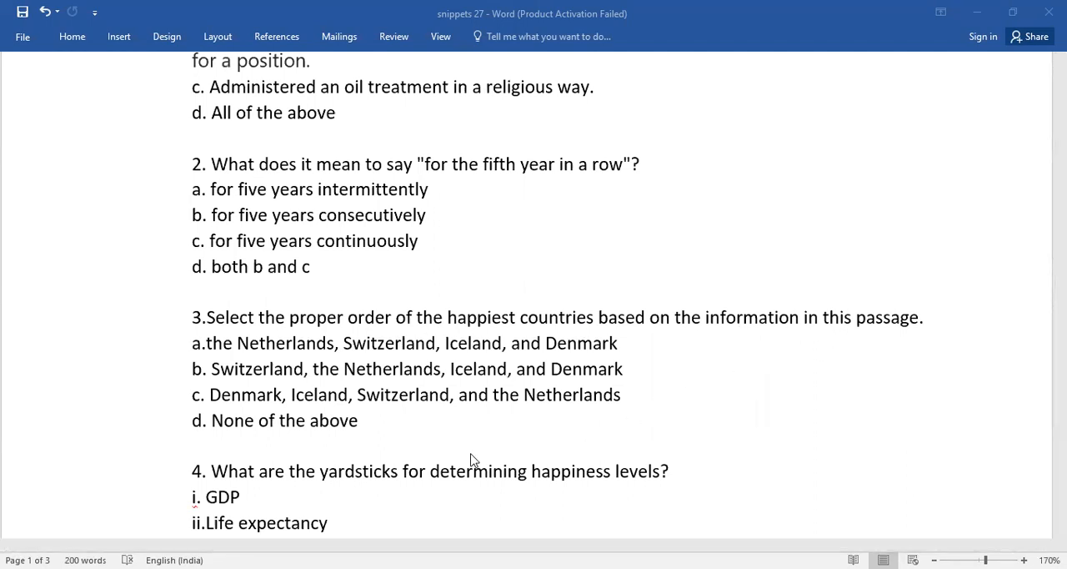
mouse_move(267, 404)
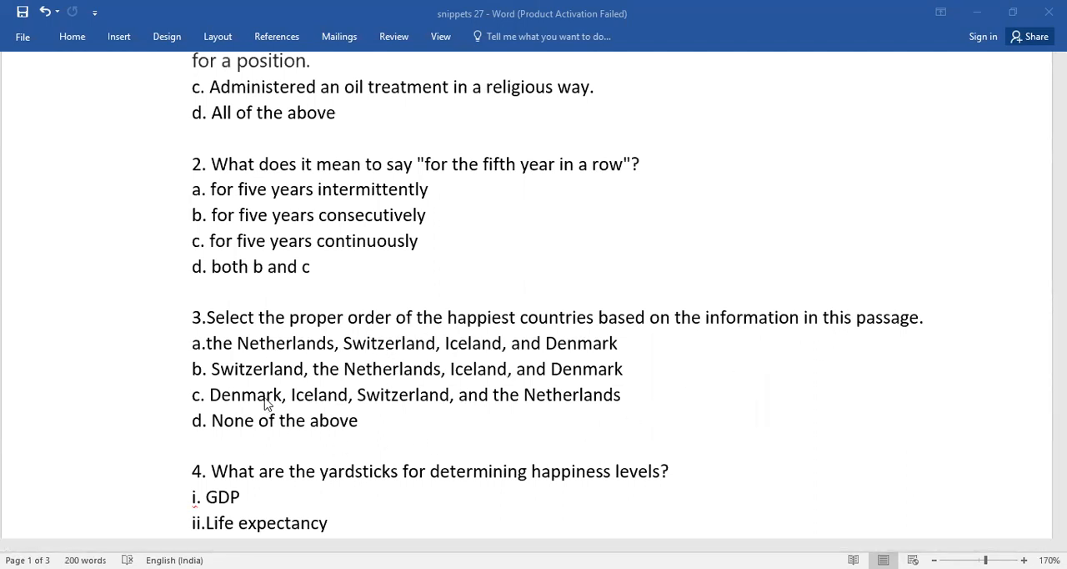
scroll(down, 3)
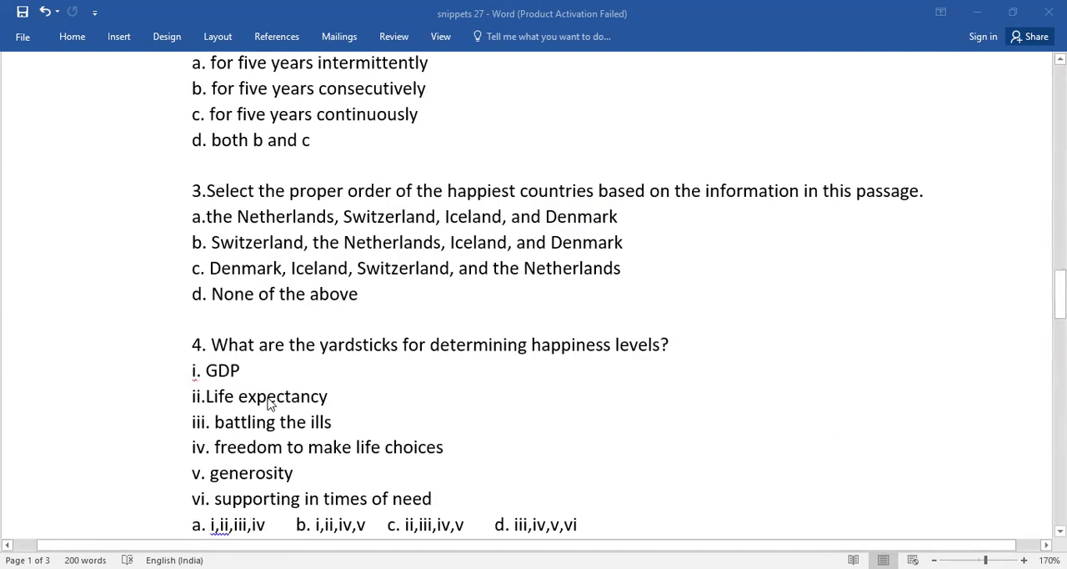
scroll(down, 3)
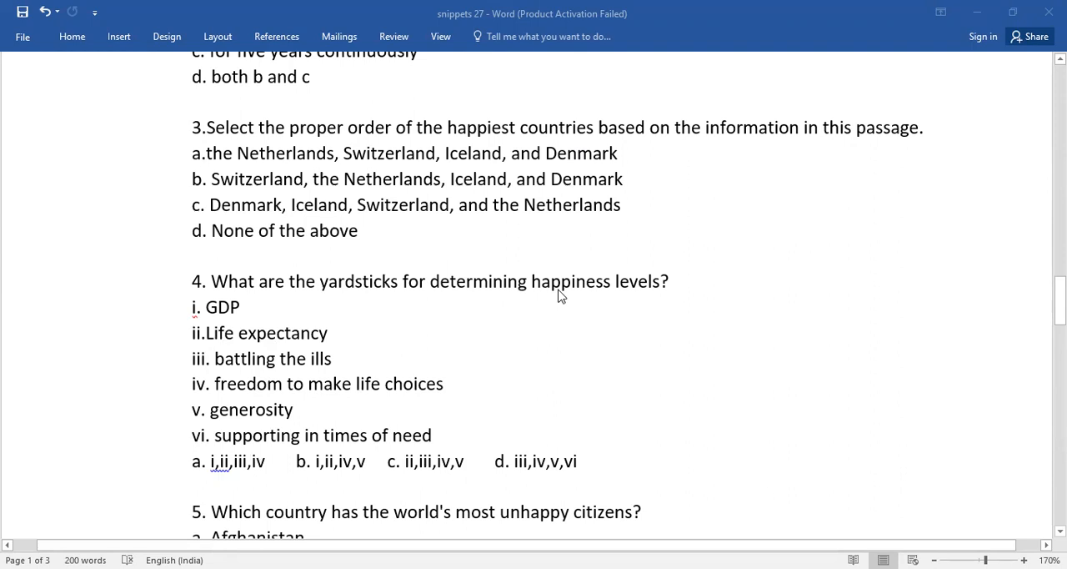
mouse_move(321, 458)
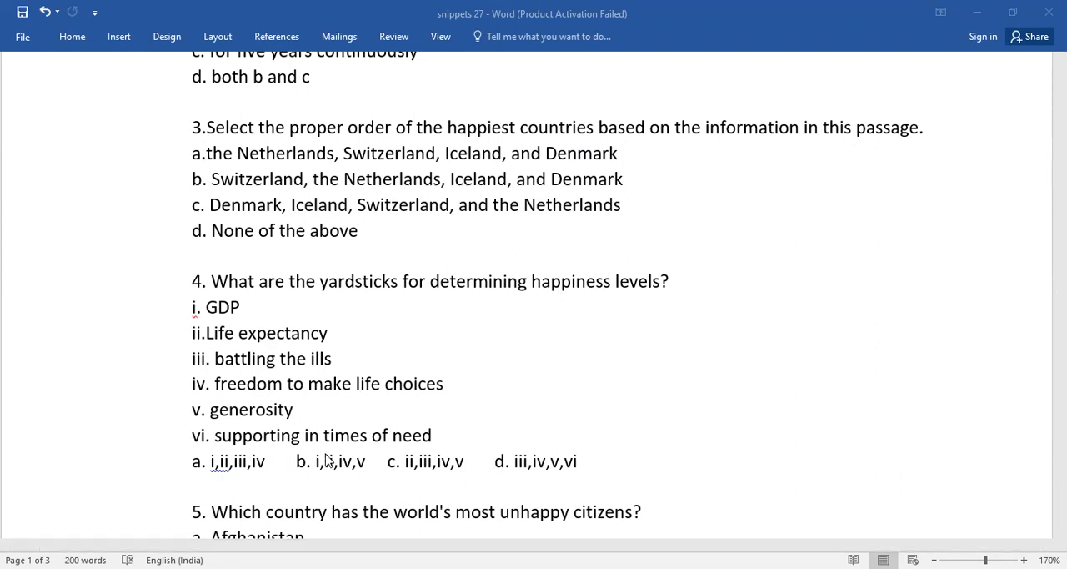
scroll(down, 3)
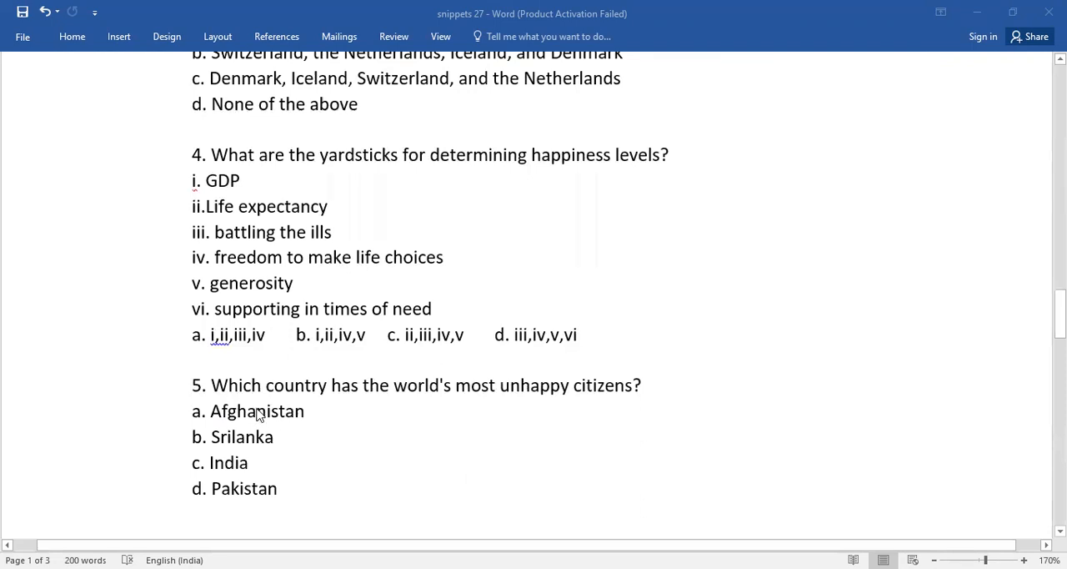
mouse_move(425, 398)
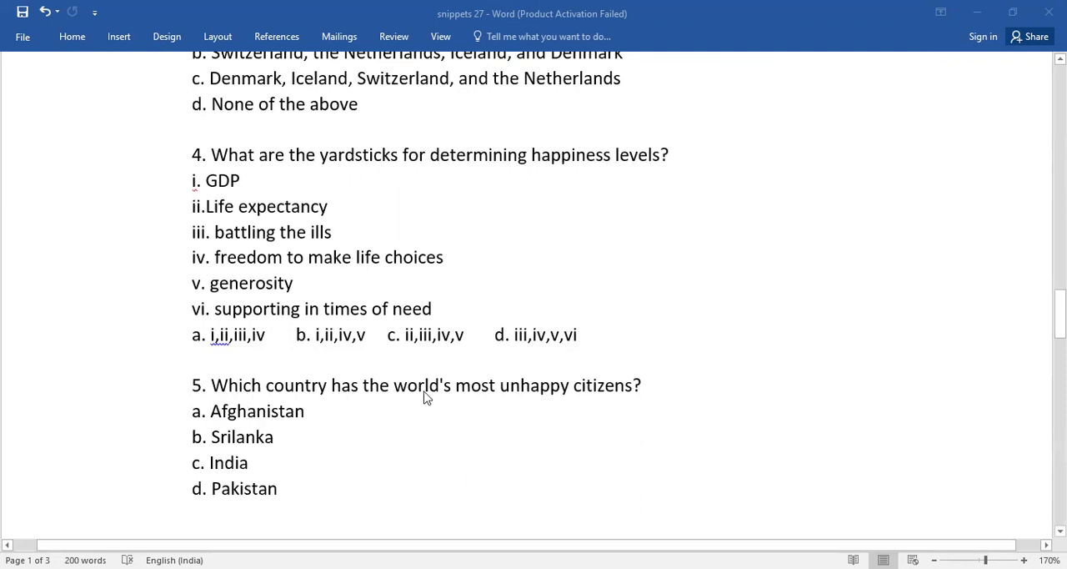
mouse_move(573, 401)
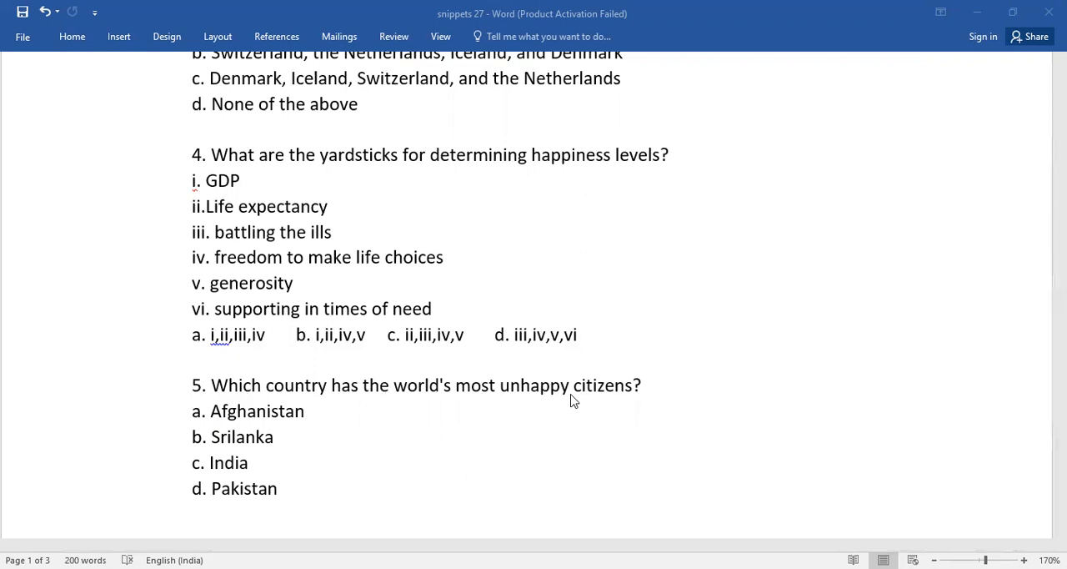
mouse_move(229, 403)
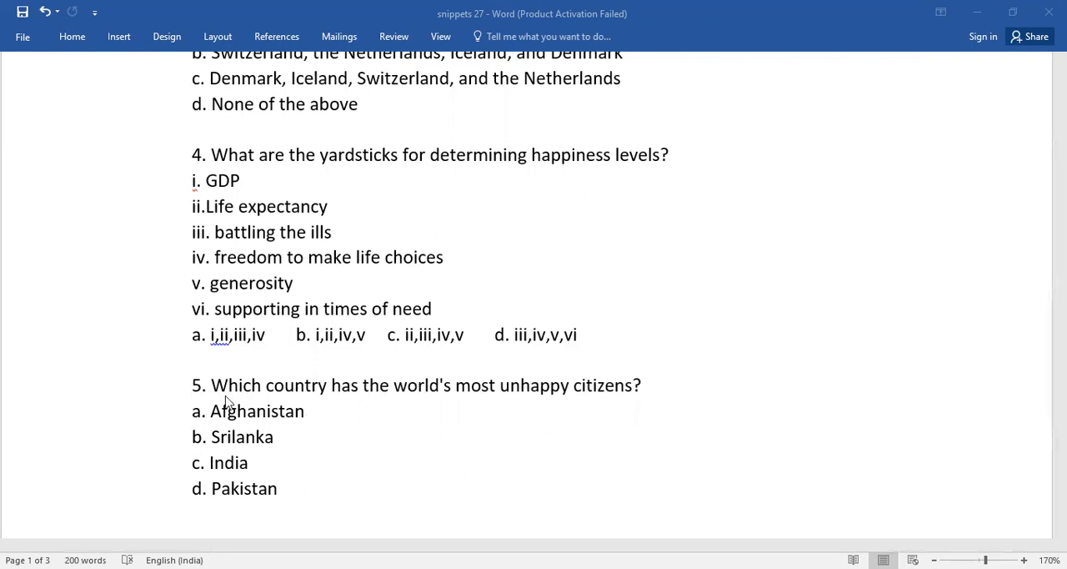
mouse_move(206, 462)
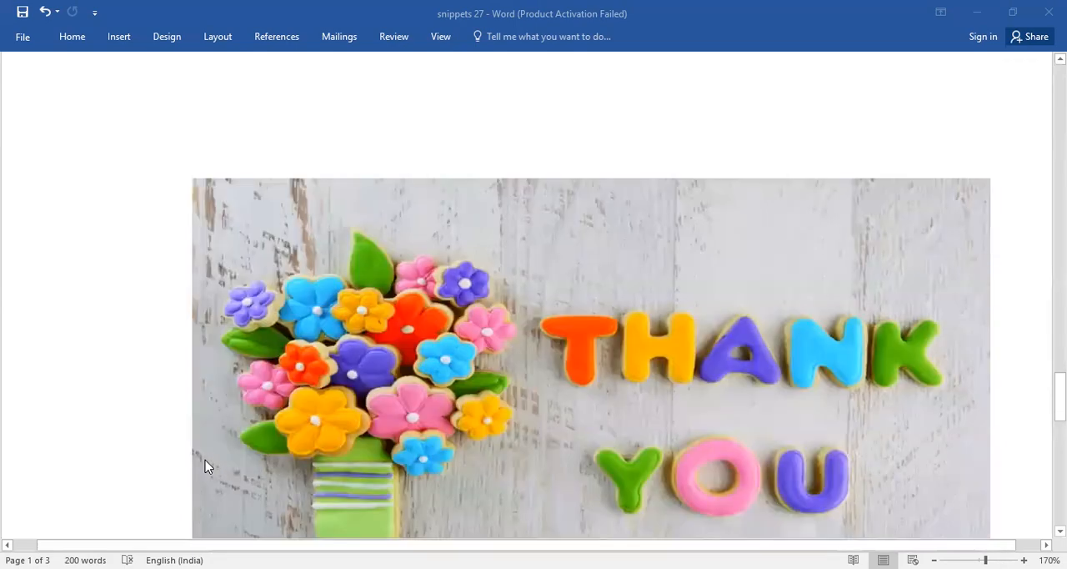
scroll(down, 3)
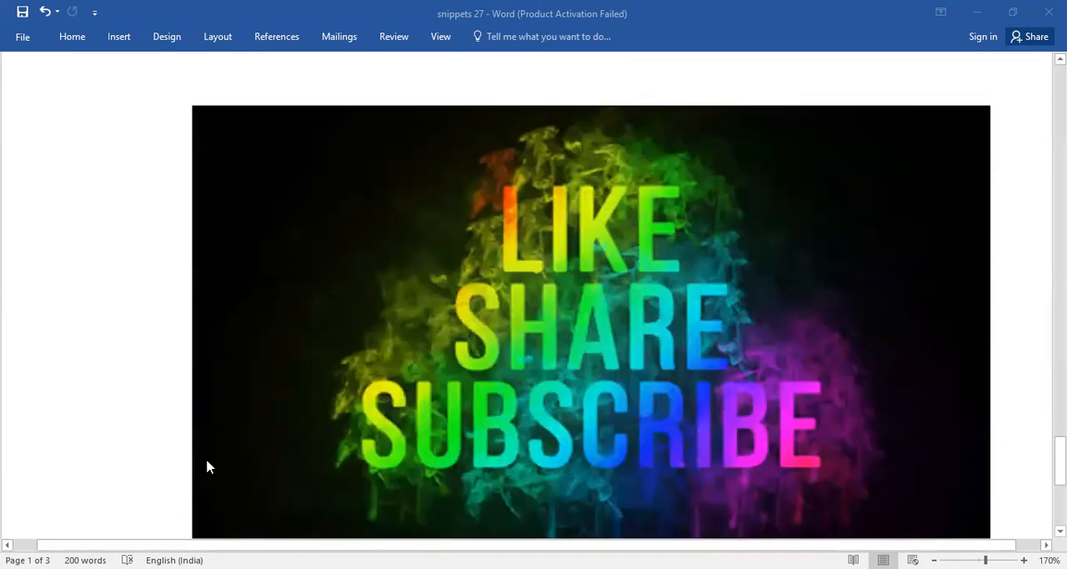
mouse_move(226, 31)
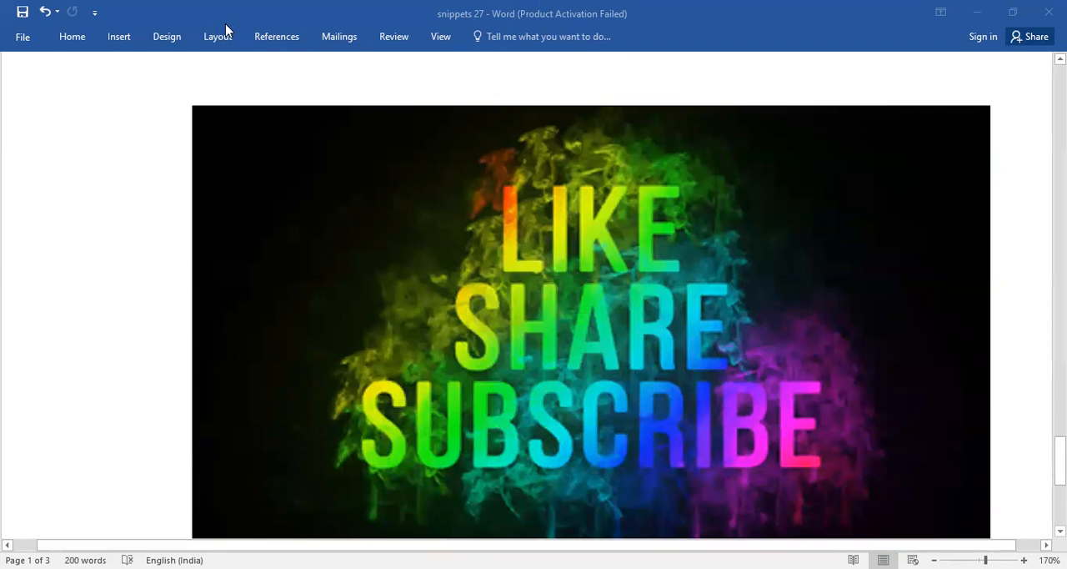